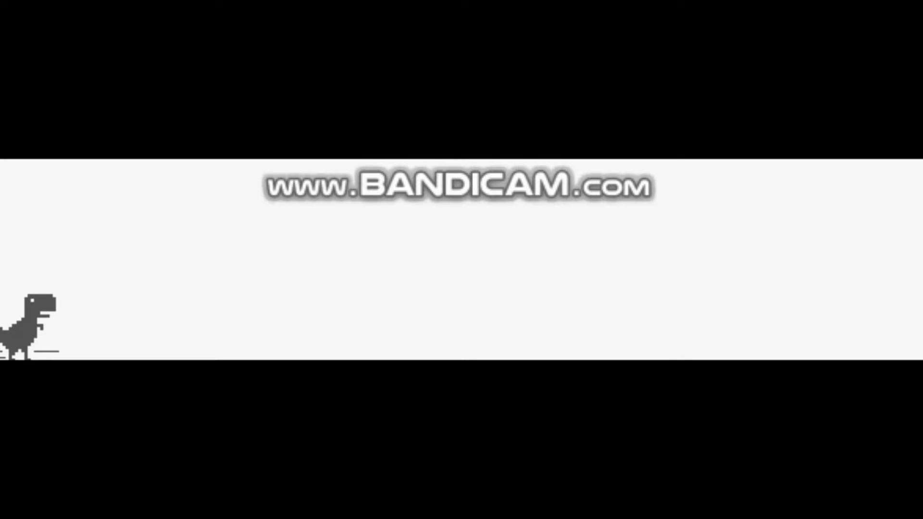
# Start the run, jump the cacti past score 299, then duck under the pterodactyl
pyautogui.press('space')
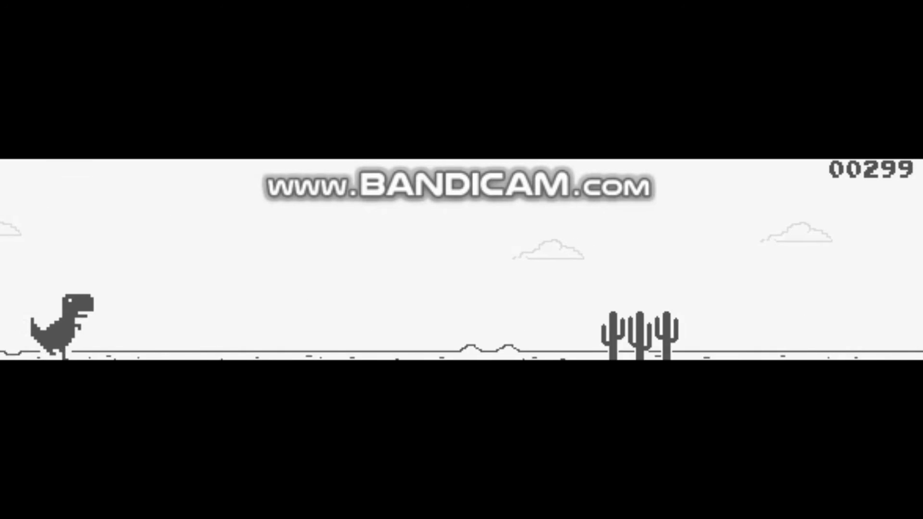
pyautogui.press('space')
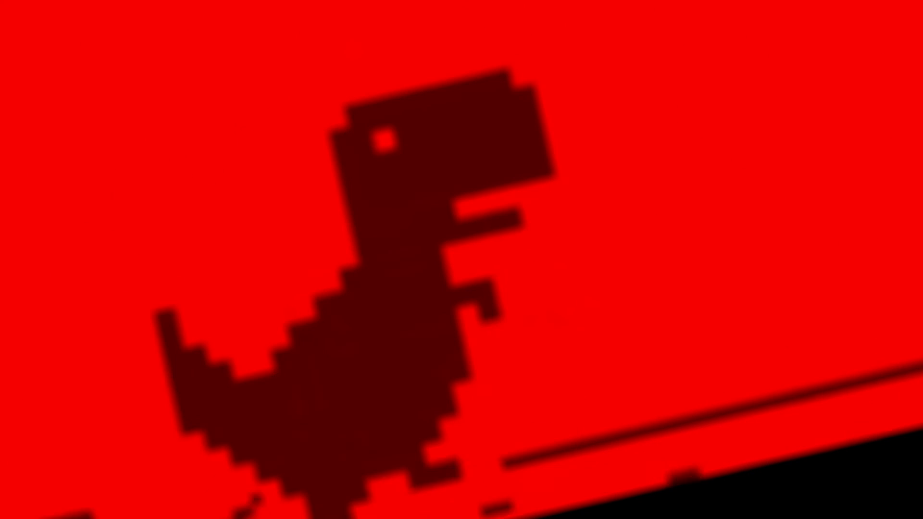
pyautogui.press('space')
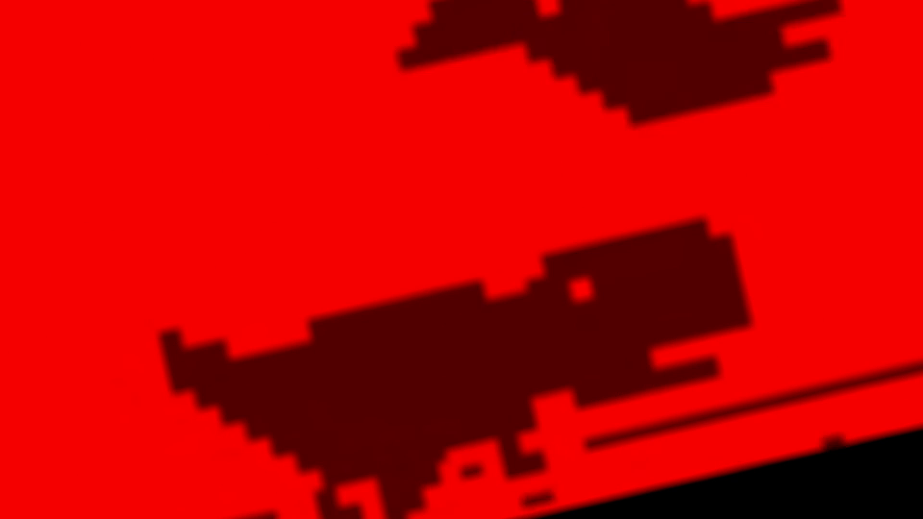